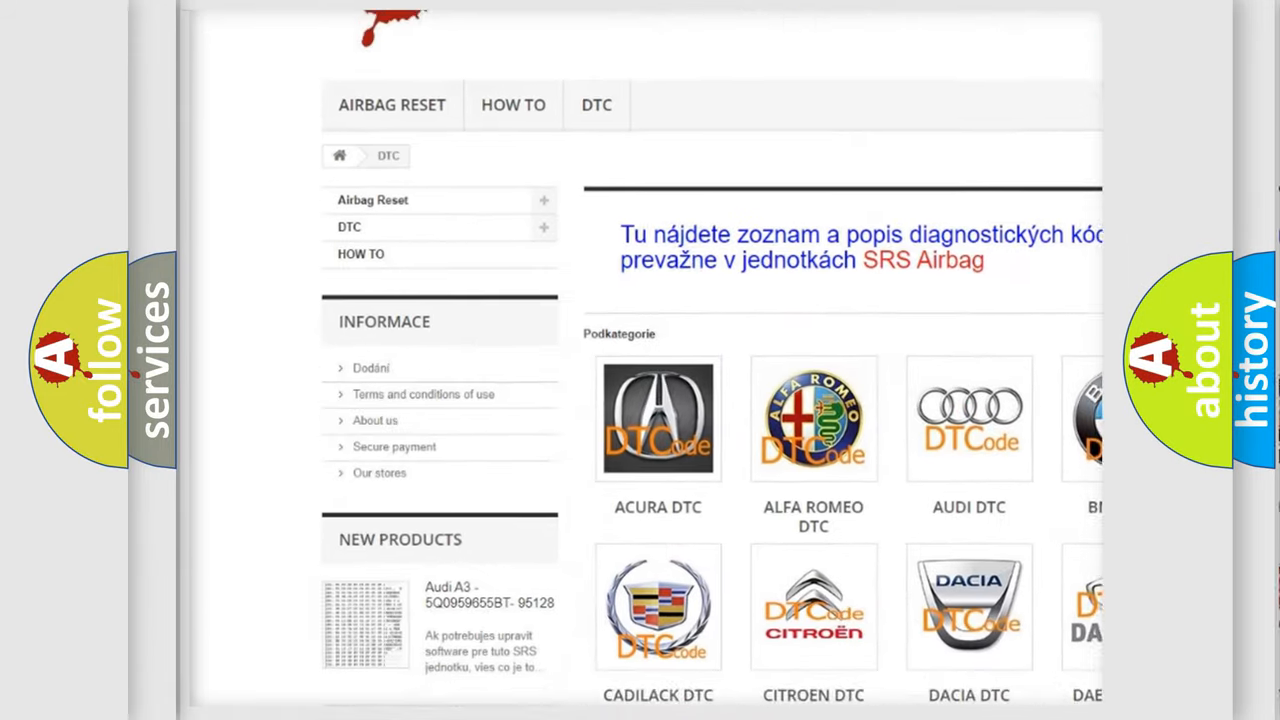
Scroll the DTC page from the car-brand grid toward the table of B-series codes
scroll("down", 3)
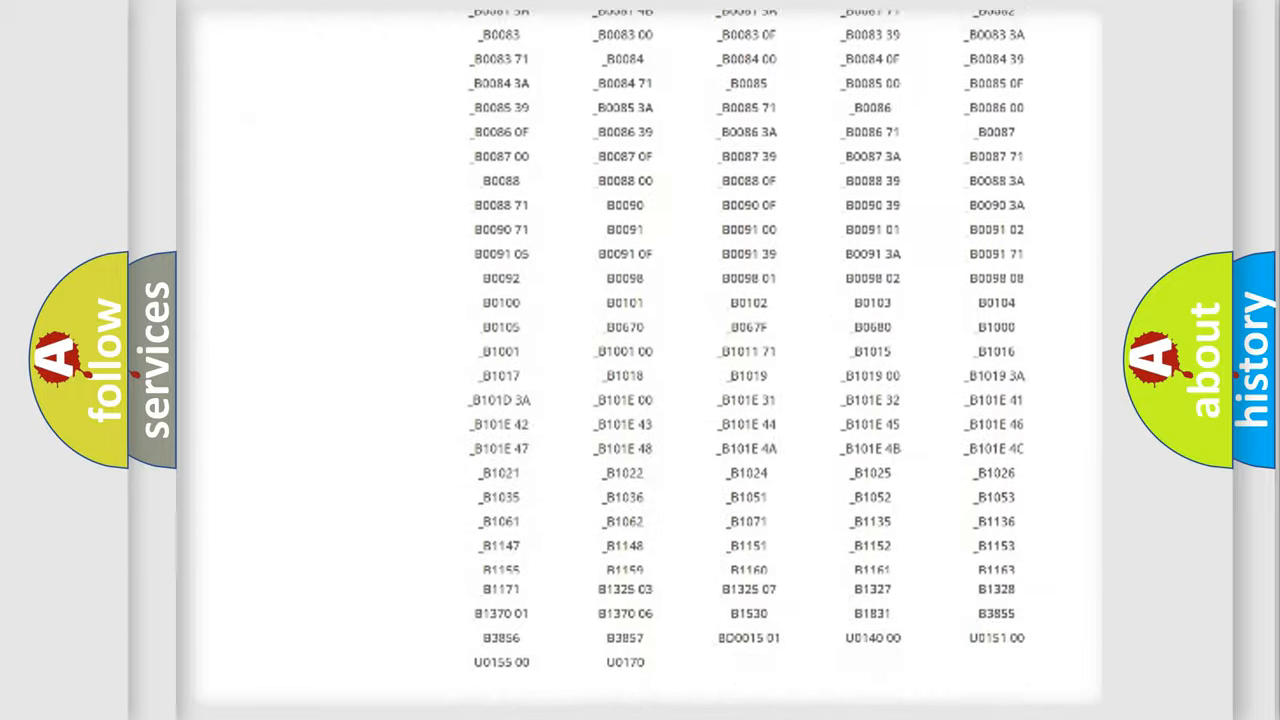
scroll("up", 3)
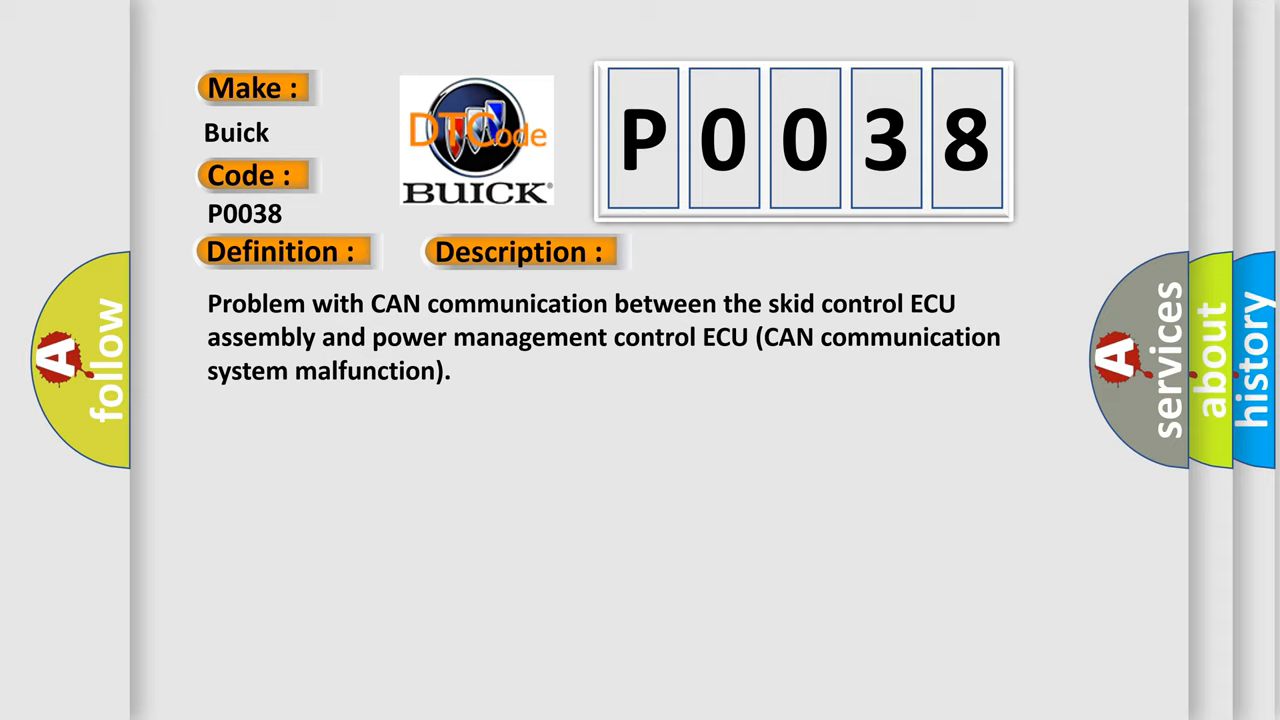
Advance to the slide revealing the P0038 cause card: CAN communication system
left_click(736, 252)
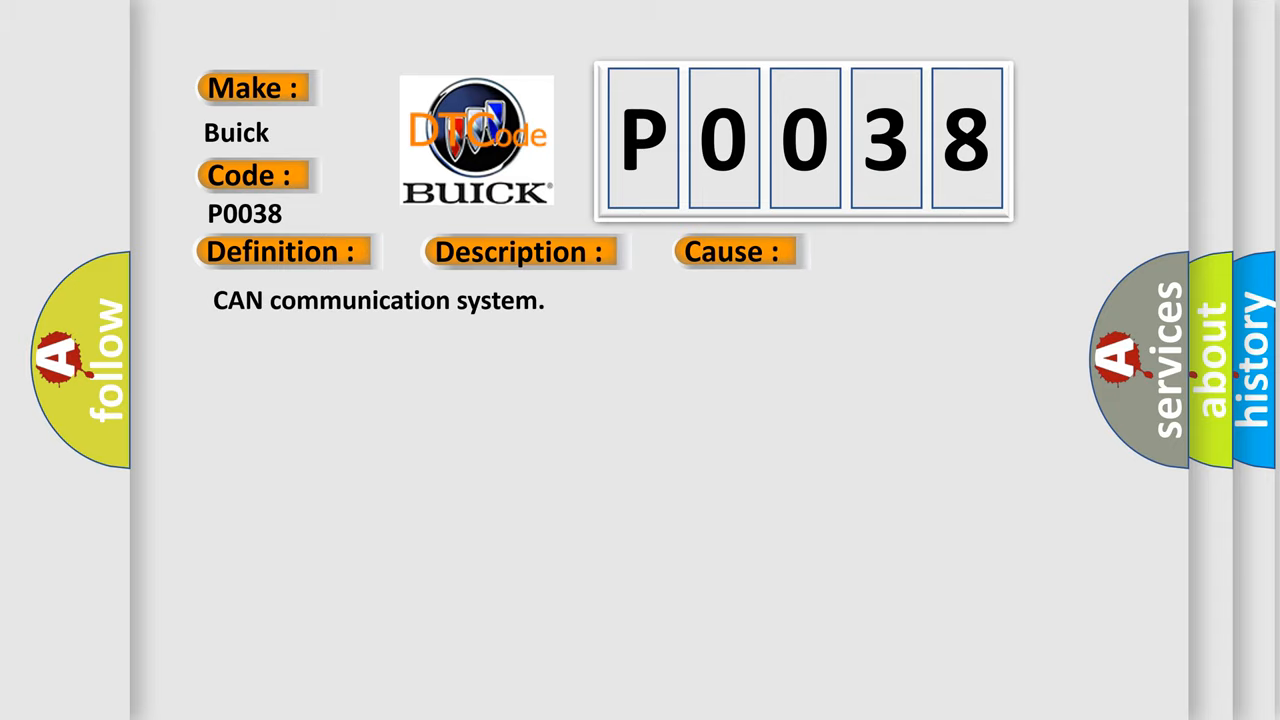